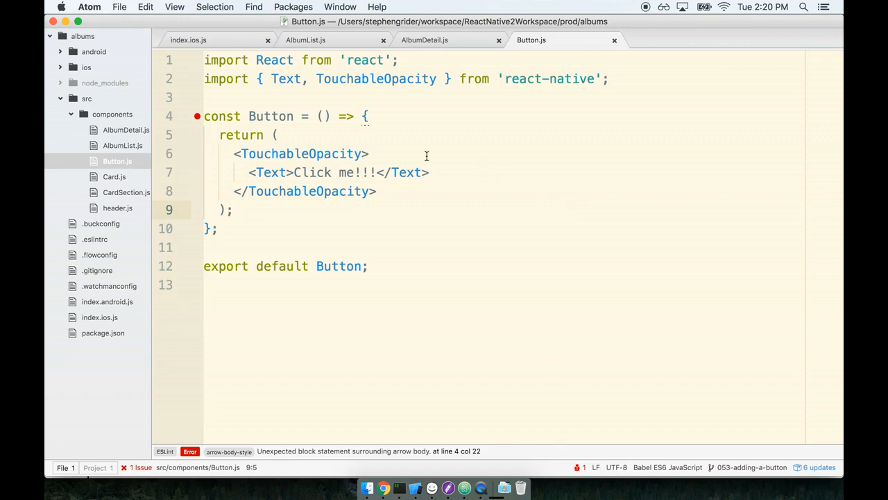
# Below the Button component, write const styles with buttonStyle { flex: 1, alignSelf: 'stretch' }
pyautogui.click(394, 154)
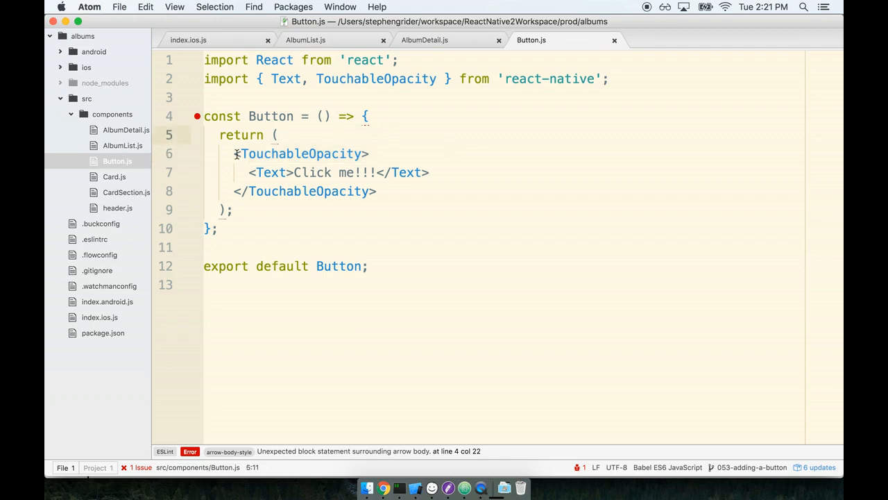
pyautogui.click(235, 153)
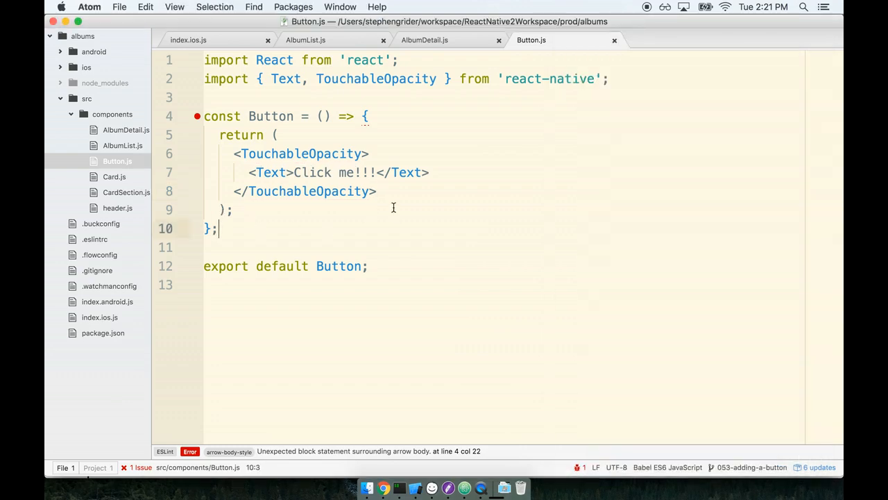
pyautogui.press('enter')
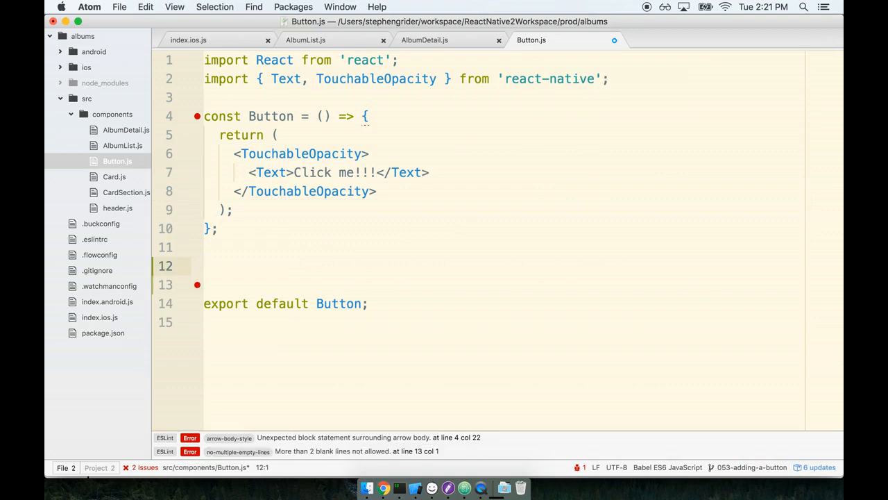
pyautogui.write('const styles = {')
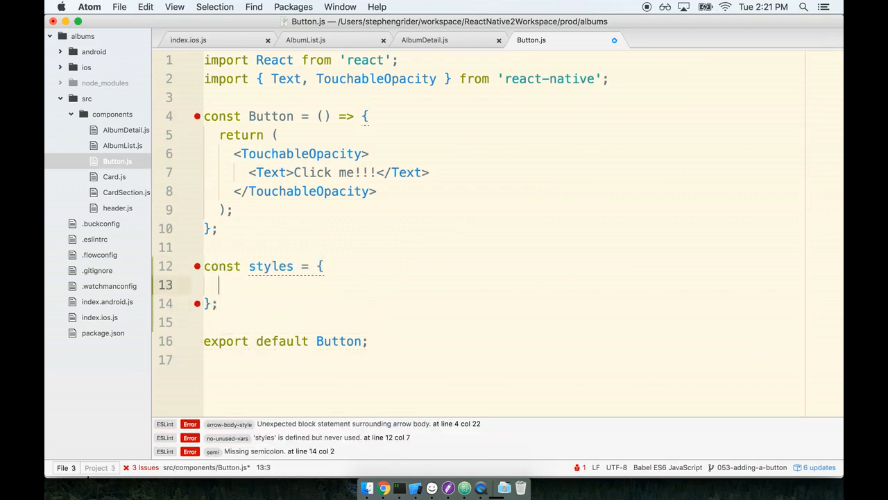
pyautogui.write('buttonStyle')
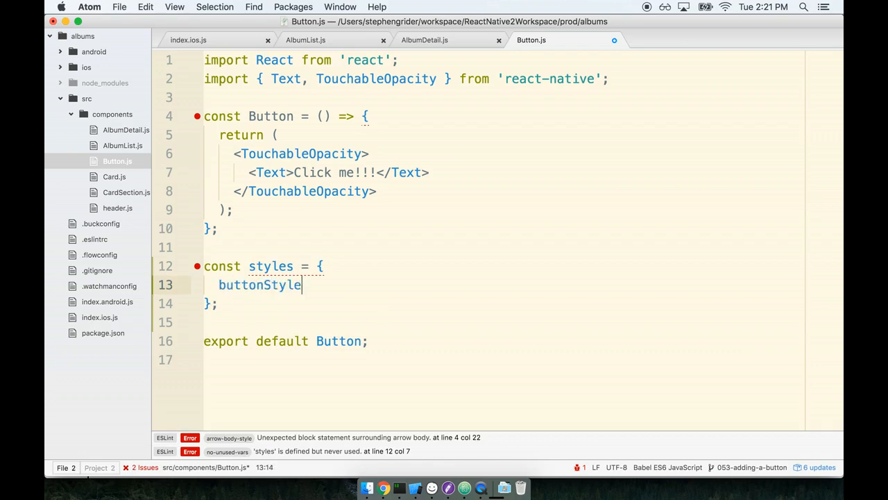
pyautogui.write(': {')
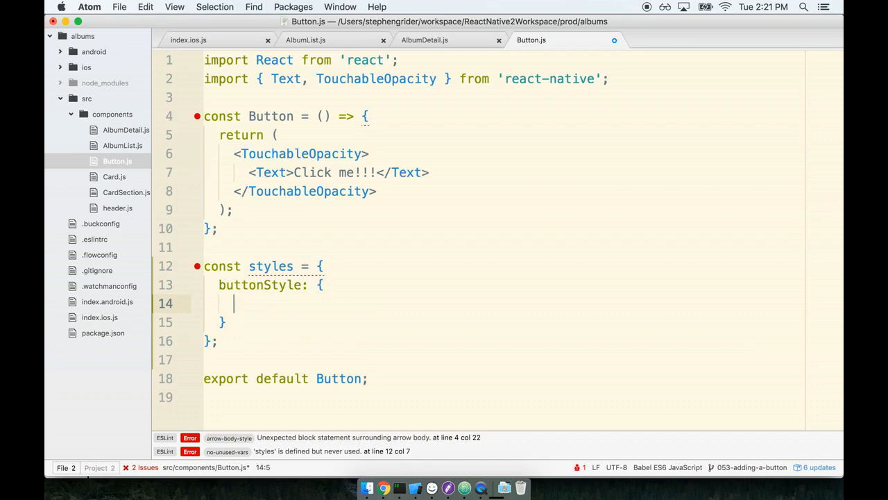
pyautogui.write('flex: 1,')
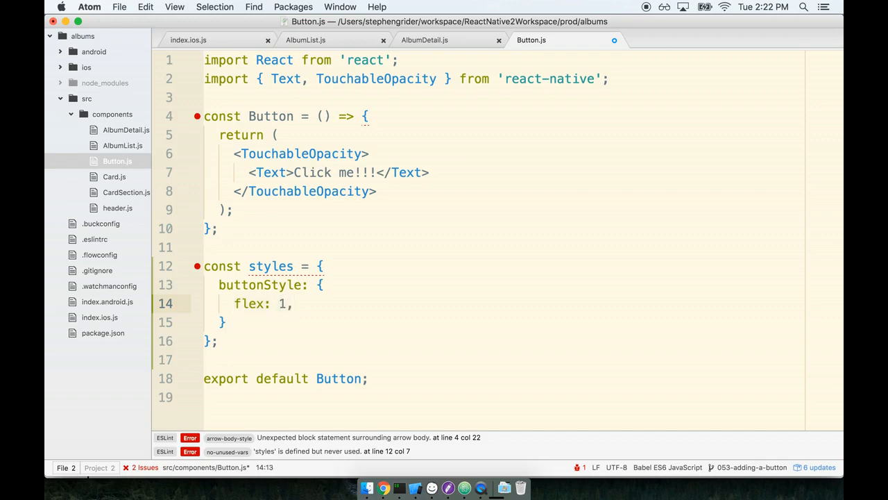
pyautogui.write('ali')
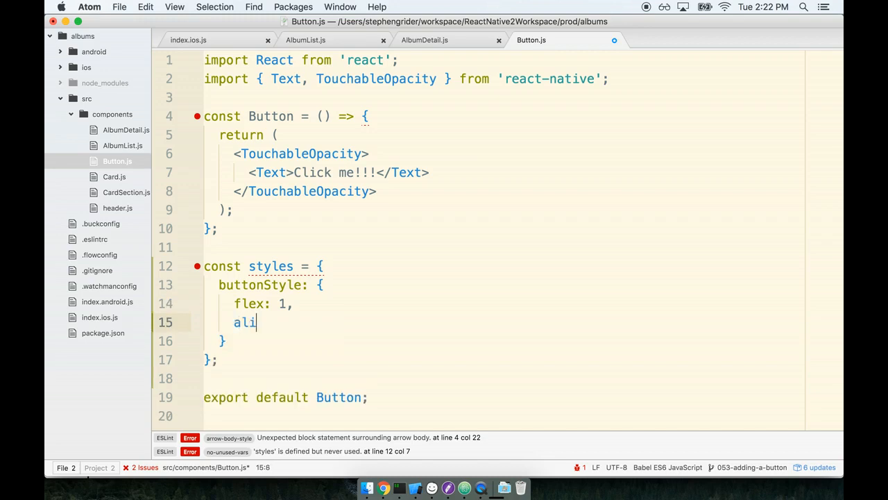
pyautogui.write("gnSelf: 'ste")
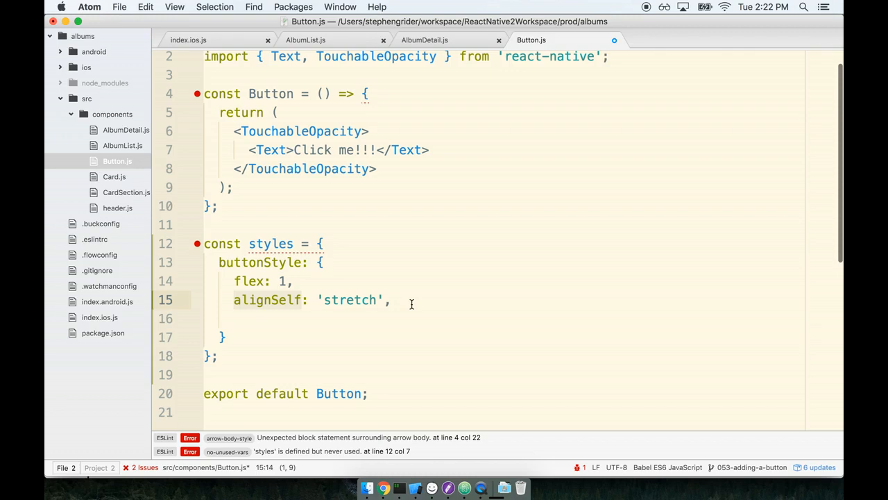
pyautogui.doubleClick(349, 299)
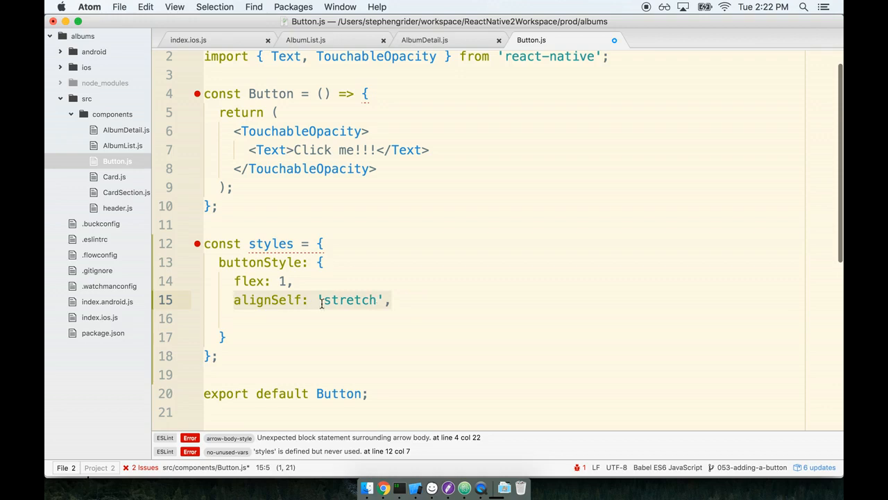
pyautogui.moveTo(413, 309)
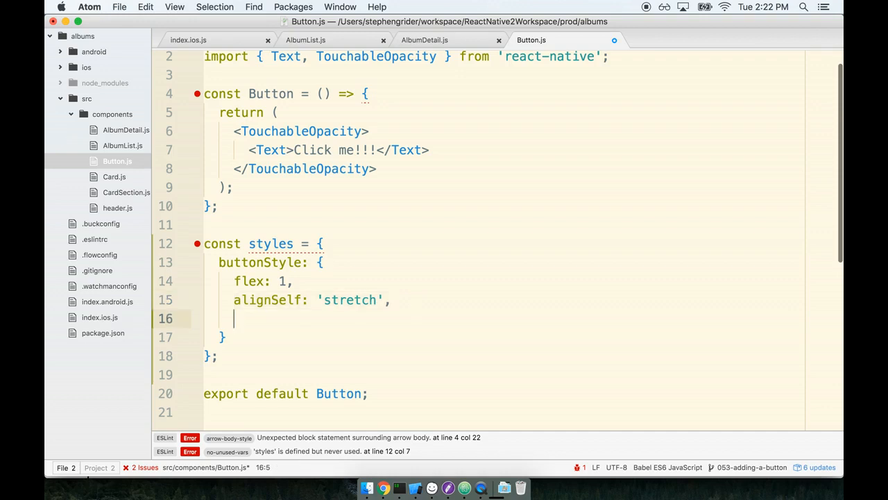
# Add backgroundColor '#fff' and borderRadius 5 to buttonStyle
pyautogui.write('back')
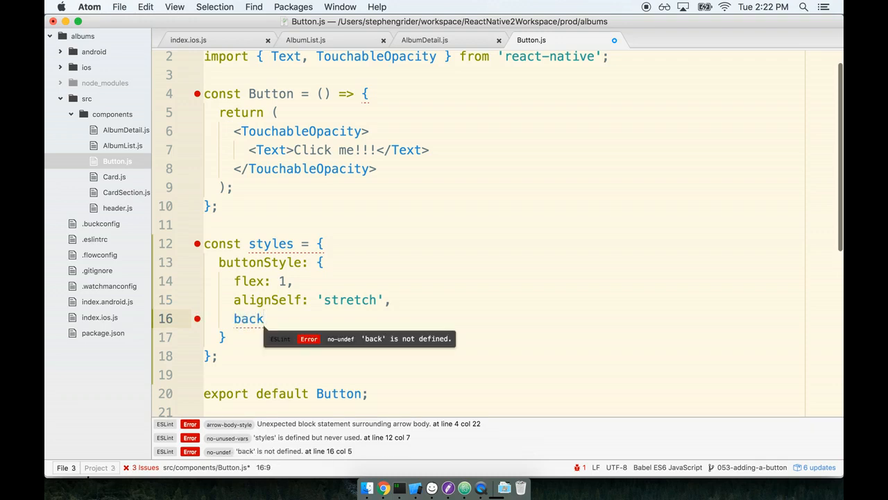
pyautogui.write("groundColor: ''")
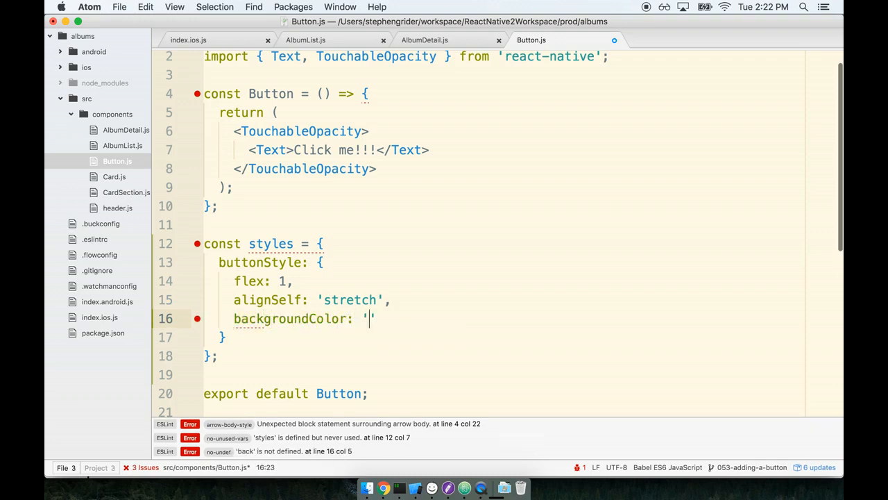
pyautogui.write('#fff')
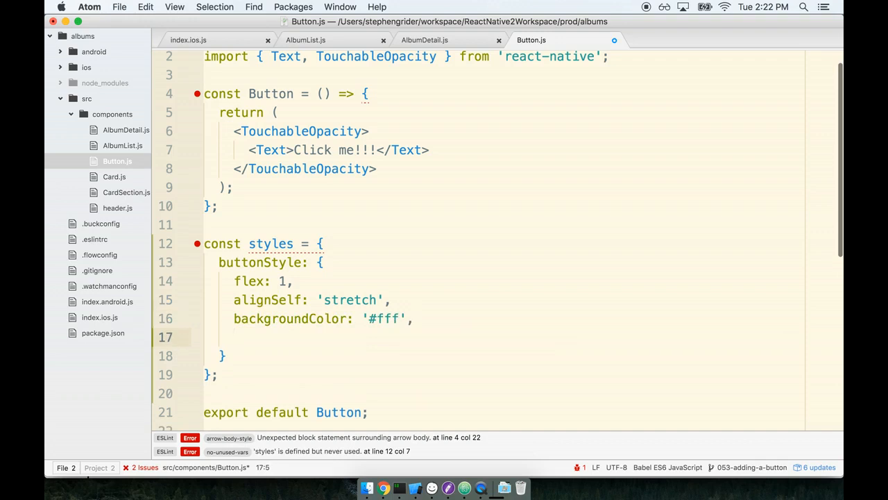
pyautogui.write('border')
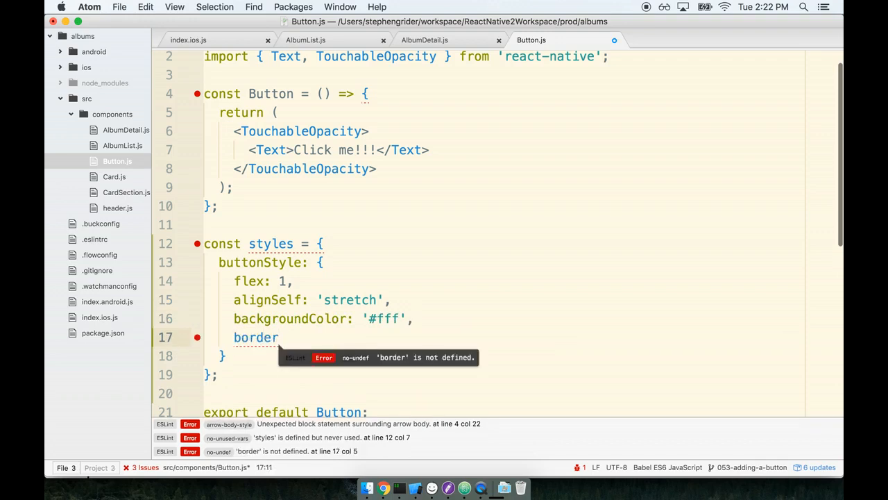
pyautogui.write('Radius: 5,')
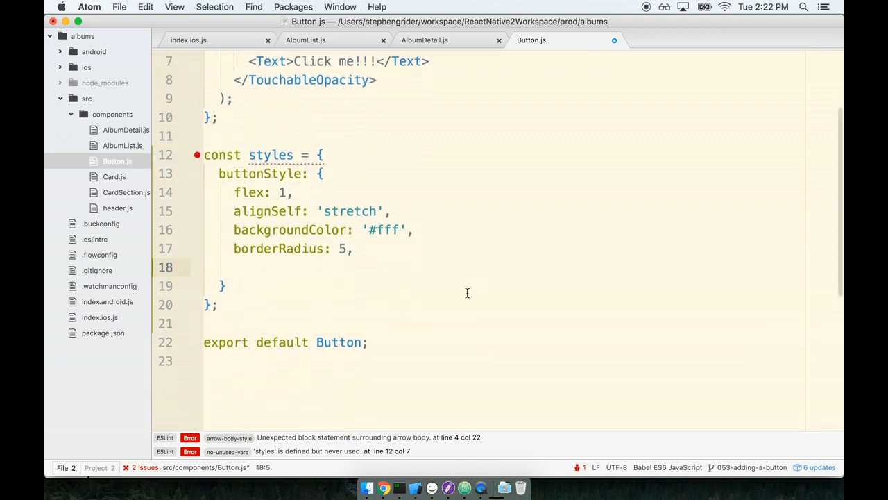
# Add borderWidth 1, borderColor '#007aff' and marginLeft/marginRight 5, then save Button.js
pyautogui.write('borderWidth: 1,')
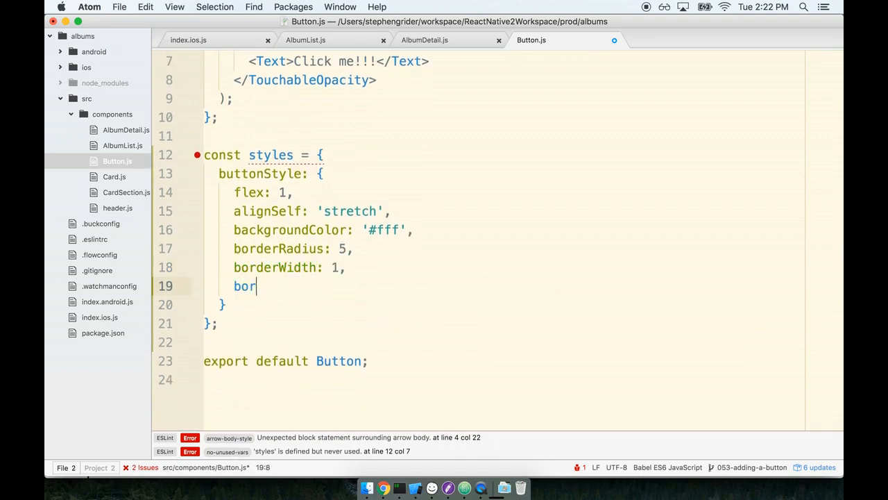
pyautogui.write("derColor: ''")
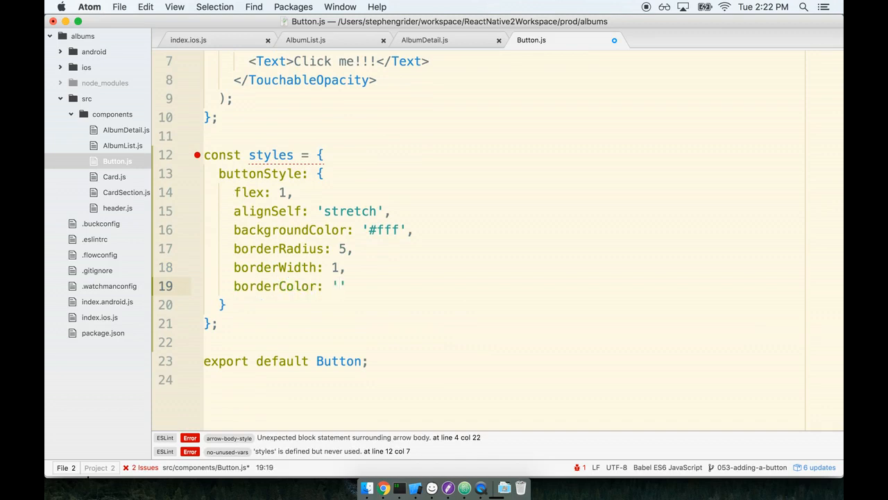
pyautogui.write('#00')
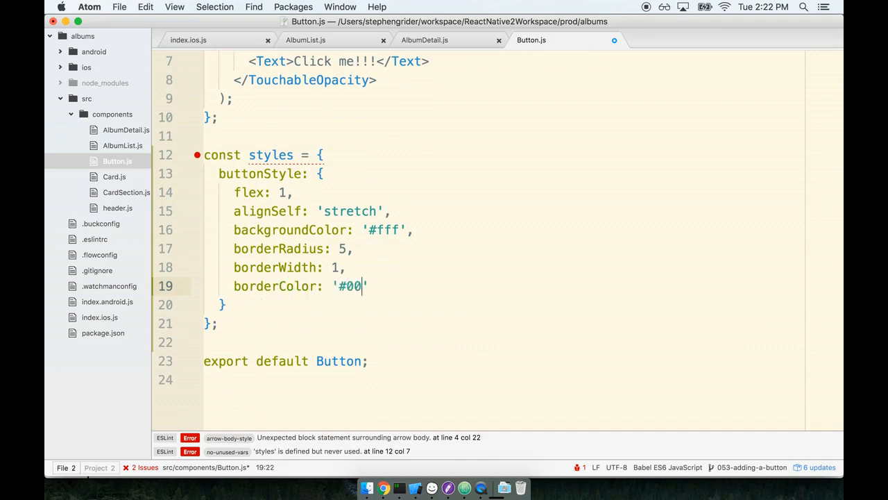
pyautogui.write('7aff')
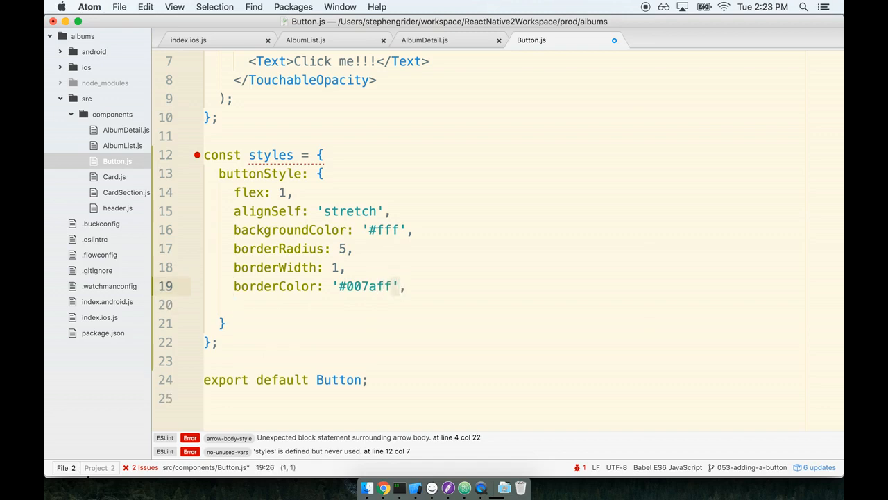
pyautogui.doubleClick(362, 286)
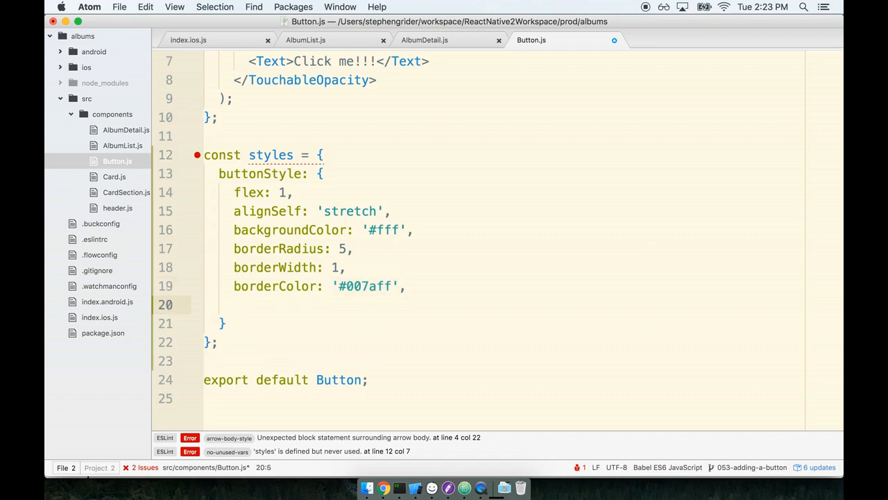
pyautogui.write('marginLeft')
pyautogui.write('marginRight')
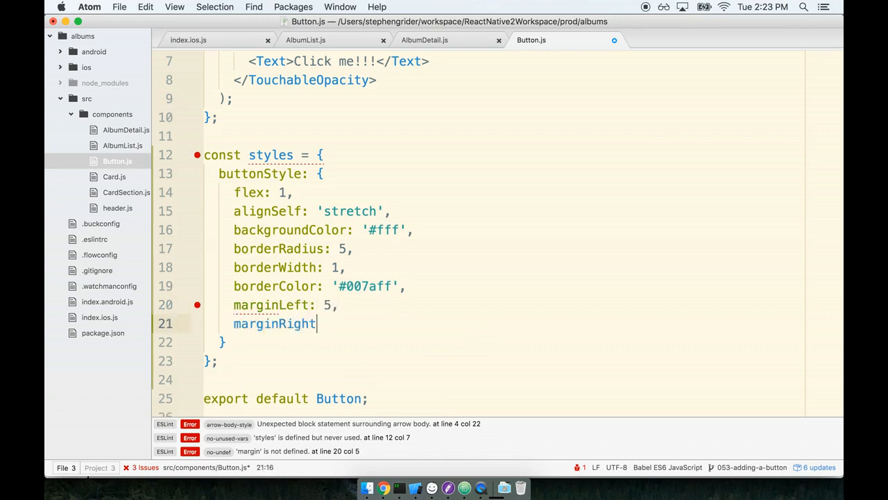
pyautogui.write(': 5')
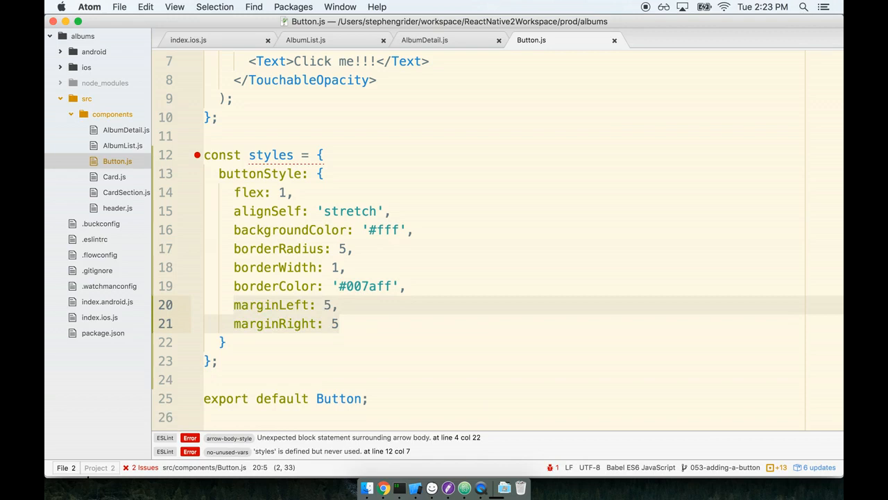
# Destructure buttonStyle from styles and set style={buttonStyle} on TouchableOpacity, then save
pyautogui.scroll(-3)
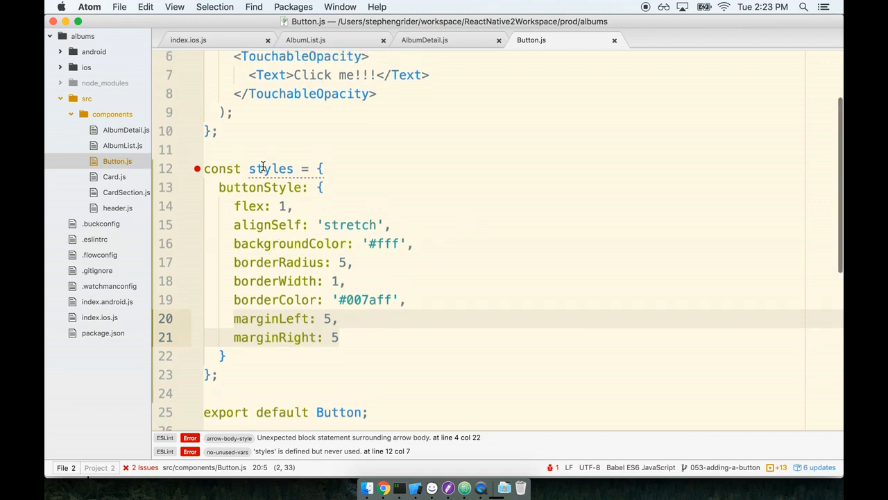
pyautogui.scroll(3)
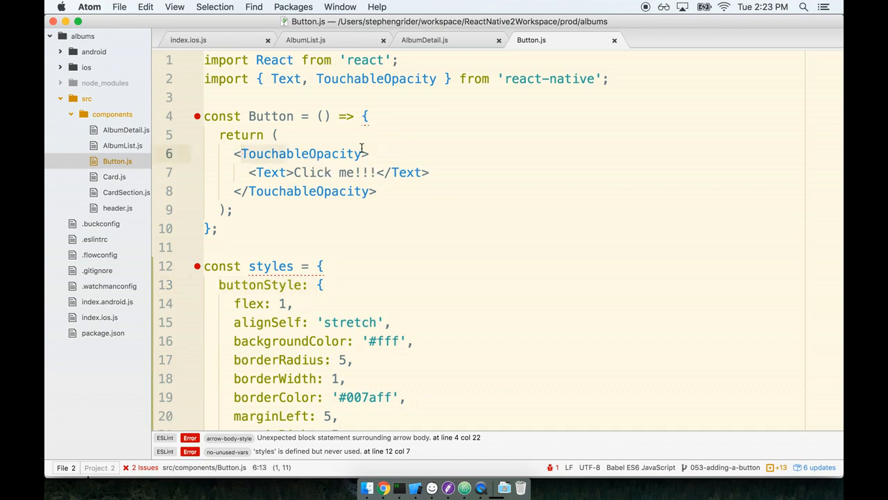
pyautogui.moveTo(368, 116)
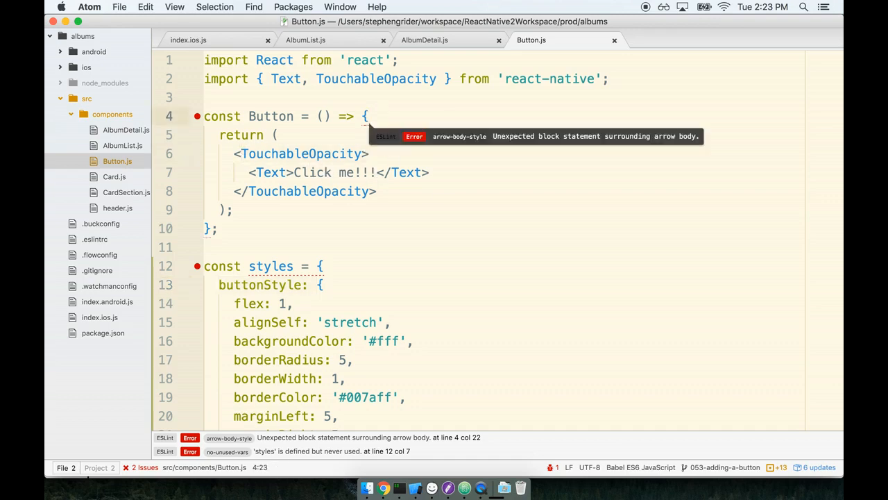
pyautogui.write('const { buttonS')
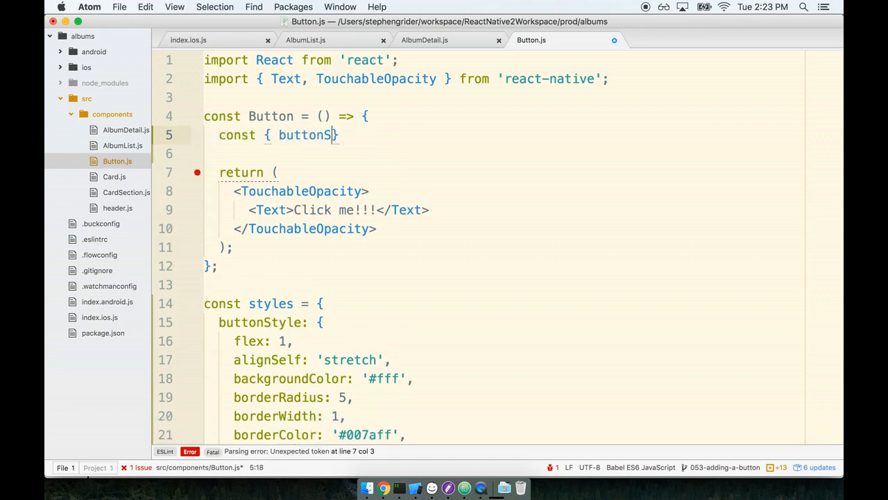
pyautogui.write('tyle')
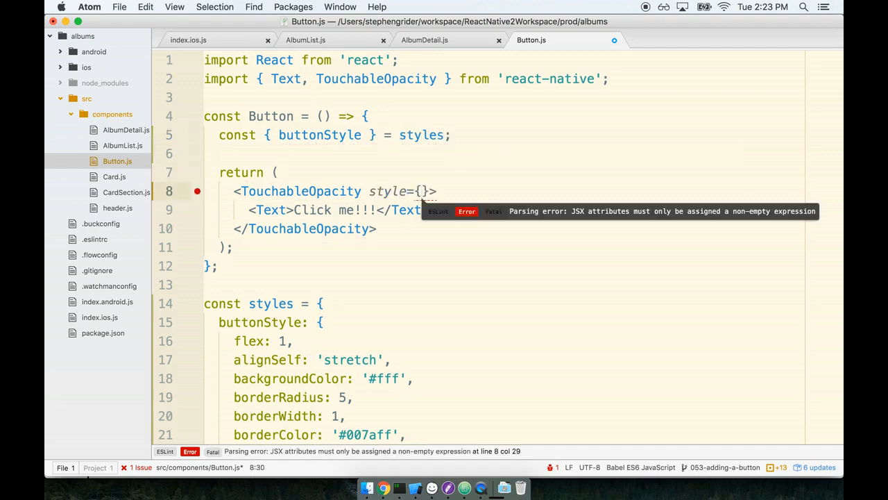
pyautogui.write('buttonStyle')
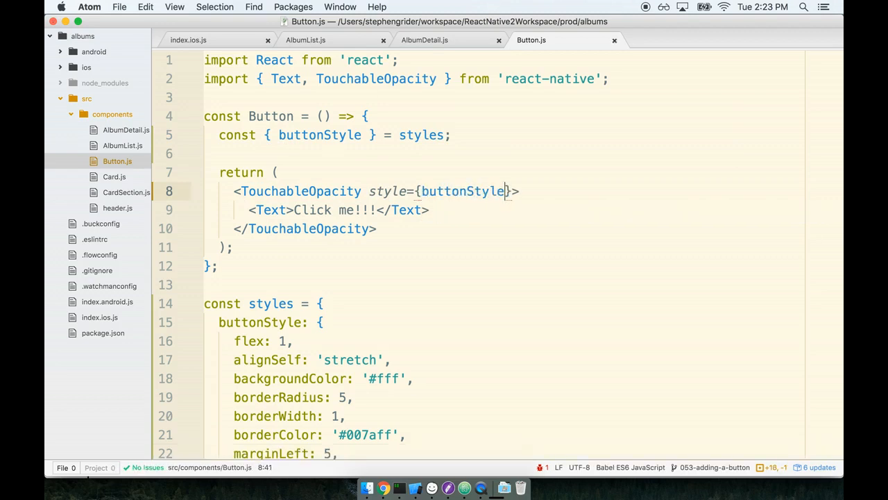
pyautogui.scroll(-3)
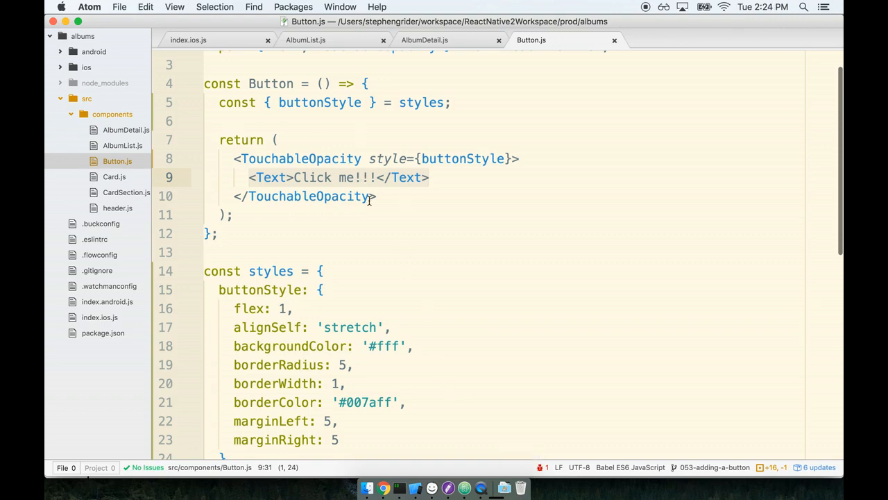
# Write textStyle above buttonStyle: alignSelf 'center', color '#007aff', fontSize 16, fontWeight '600'
pyautogui.scroll(-3)
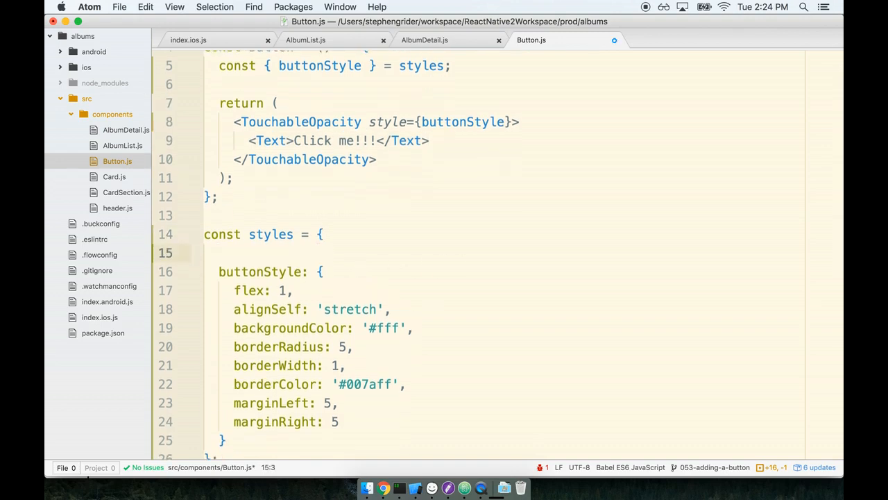
pyautogui.write('textStyle: {')
pyautogui.write('},')
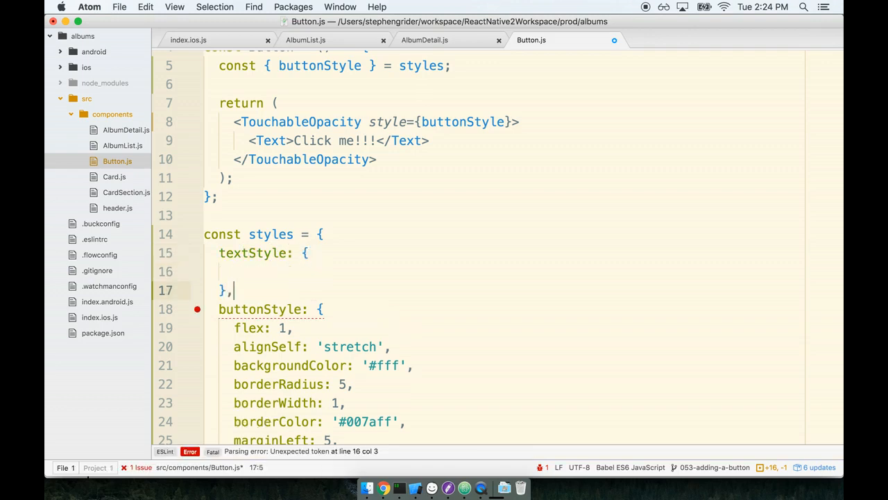
pyautogui.write('a')
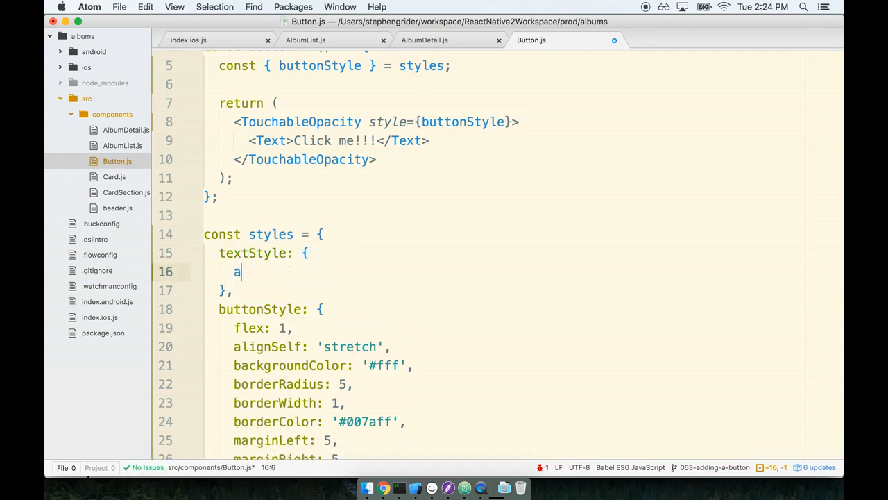
pyautogui.write("lignSelf: 'center',")
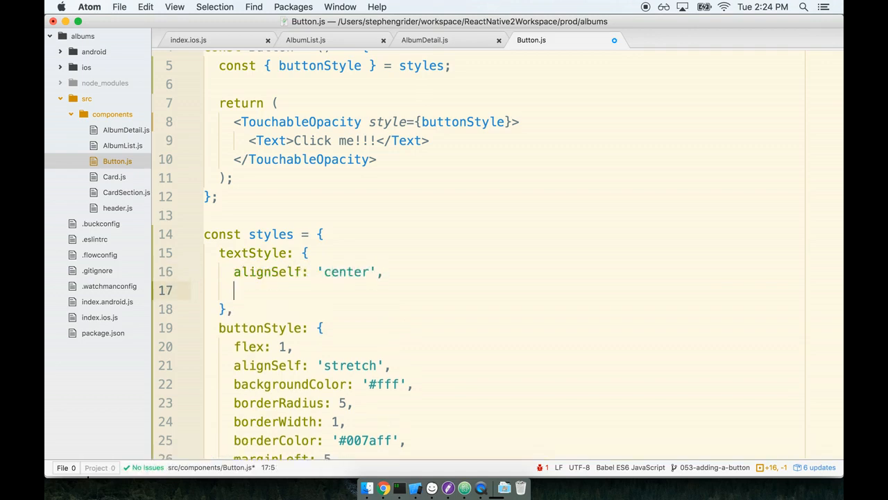
pyautogui.write("color ''")
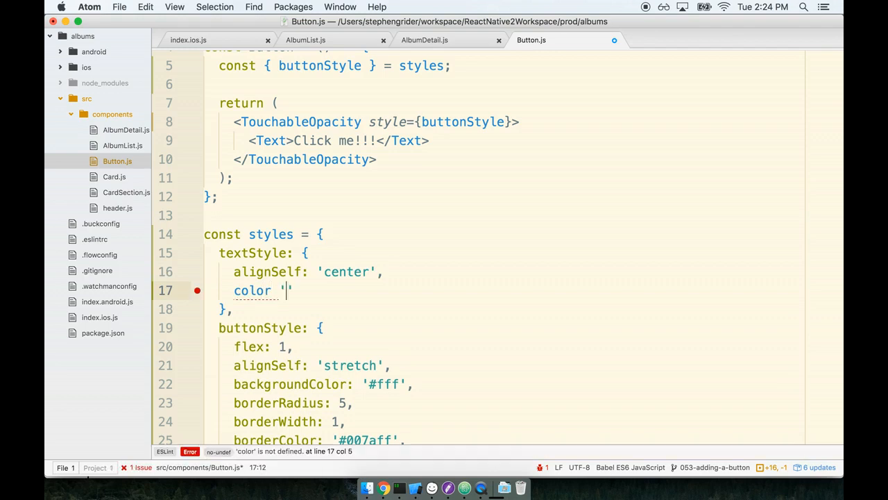
pyautogui.write(':')
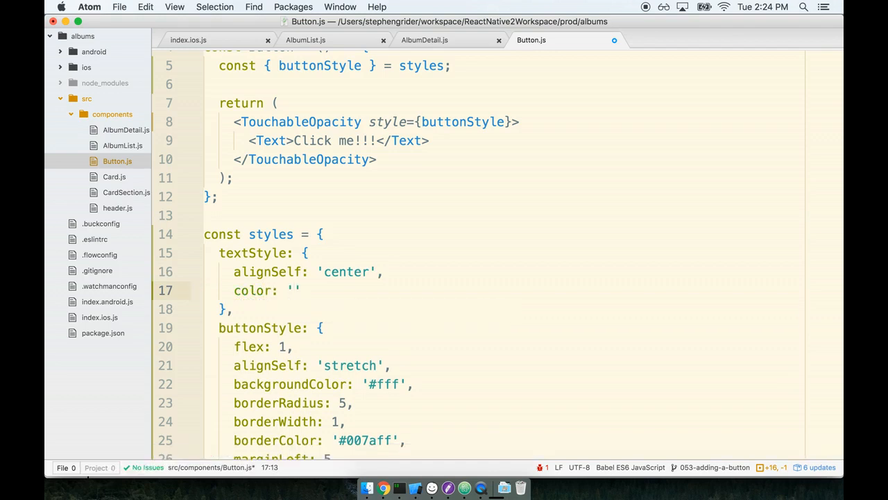
pyautogui.write('#007aff')
pyautogui.write('font')
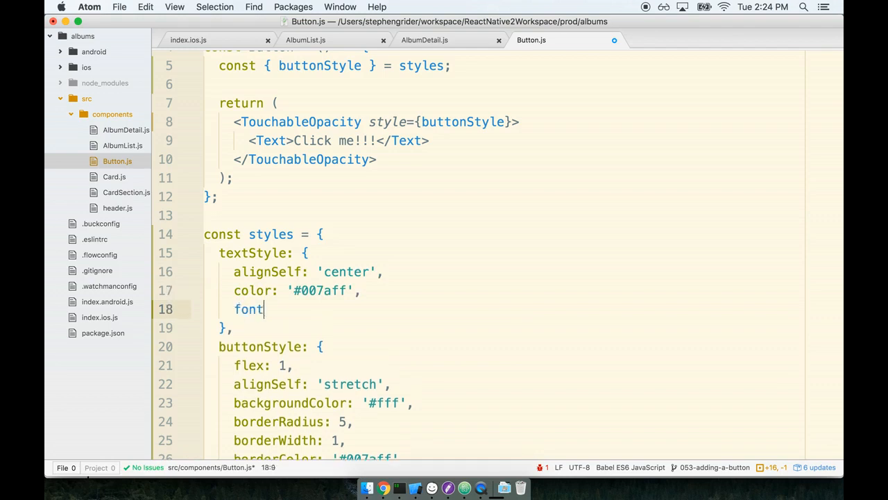
pyautogui.write('Size: 16,')
pyautogui.write('fontW')
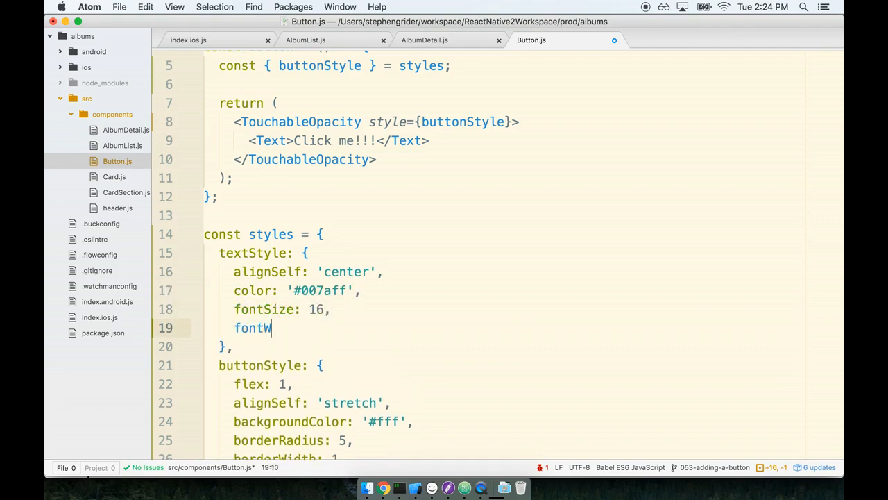
pyautogui.write("eight: '")
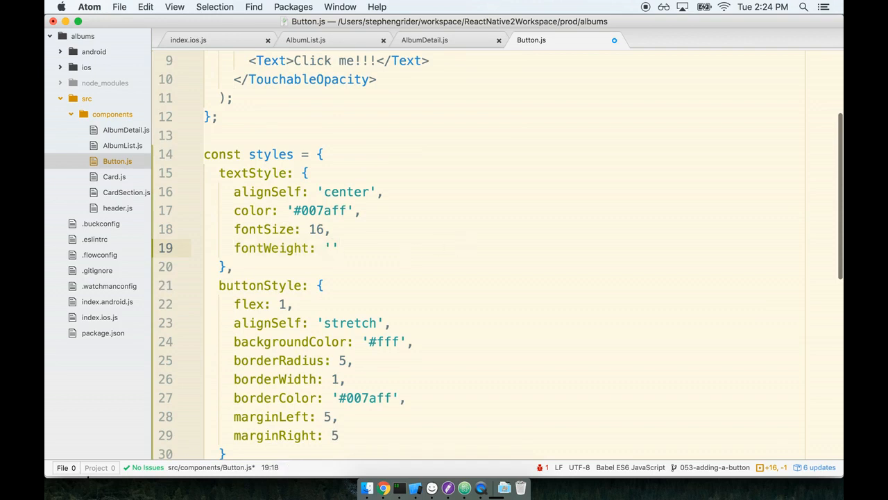
pyautogui.write('600')
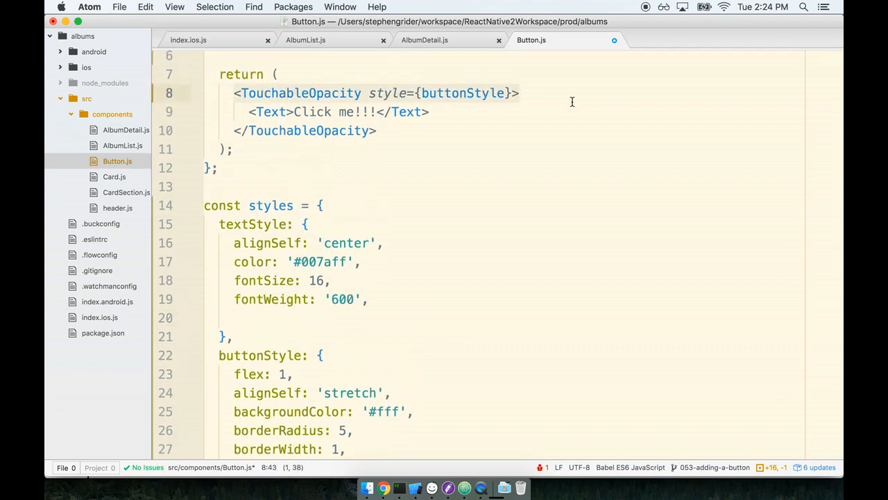
# Add paddingTop: 10 and paddingBottom: 10 to textStyle and save Button.js
pyautogui.scroll(-3)
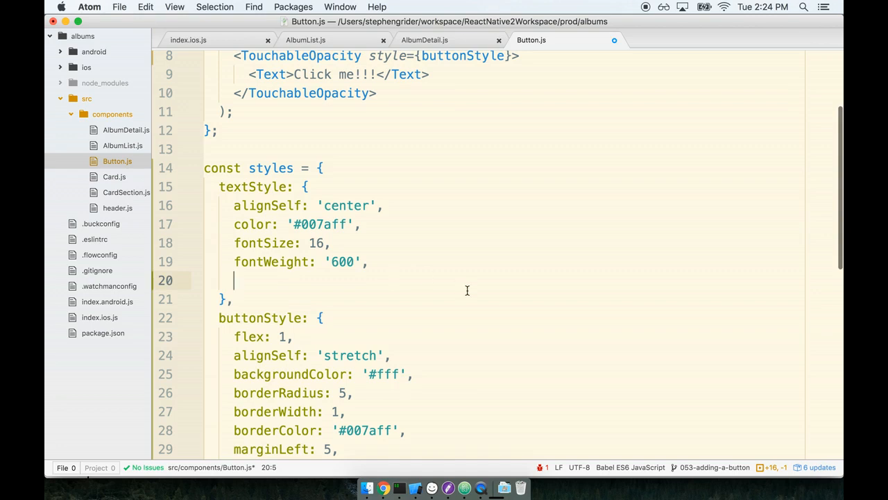
pyautogui.write('paddingTop: 10,')
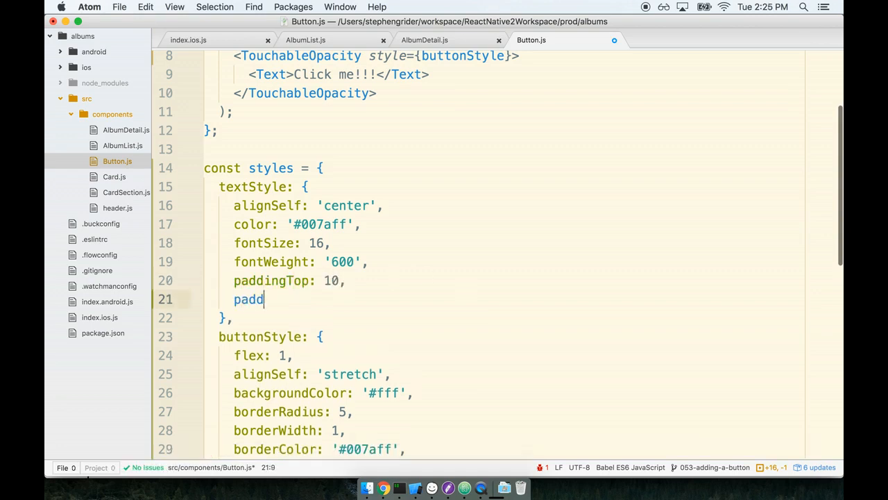
pyautogui.write('ingBottom:')
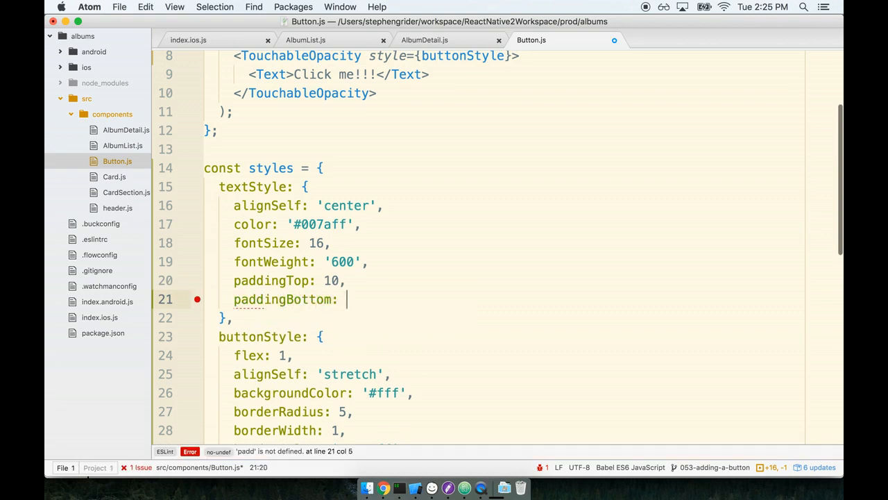
pyautogui.write('10')
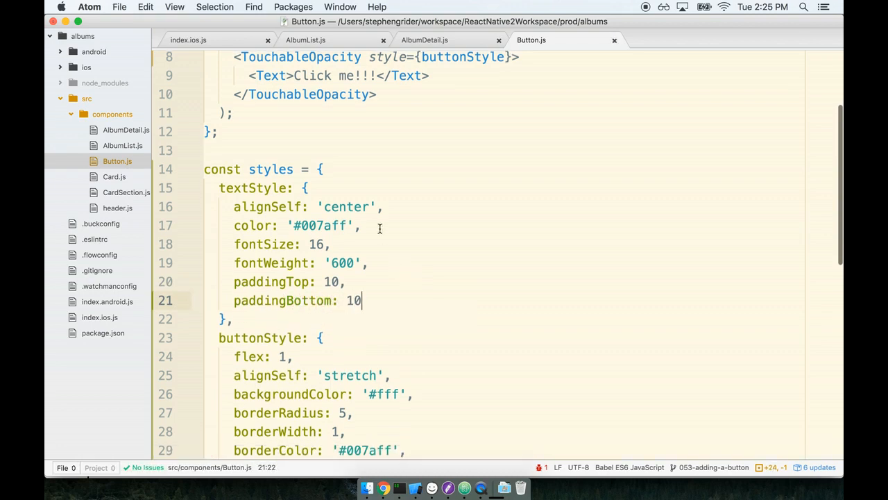
# Destructure textStyle alongside buttonStyle and set style={textStyle} on the 'Click me!!!' Text, then save
pyautogui.scroll(3)
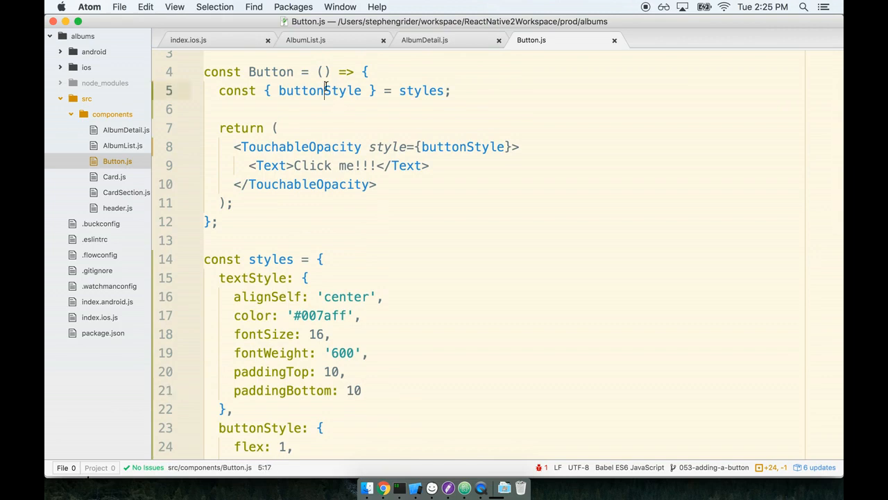
pyautogui.write(',')
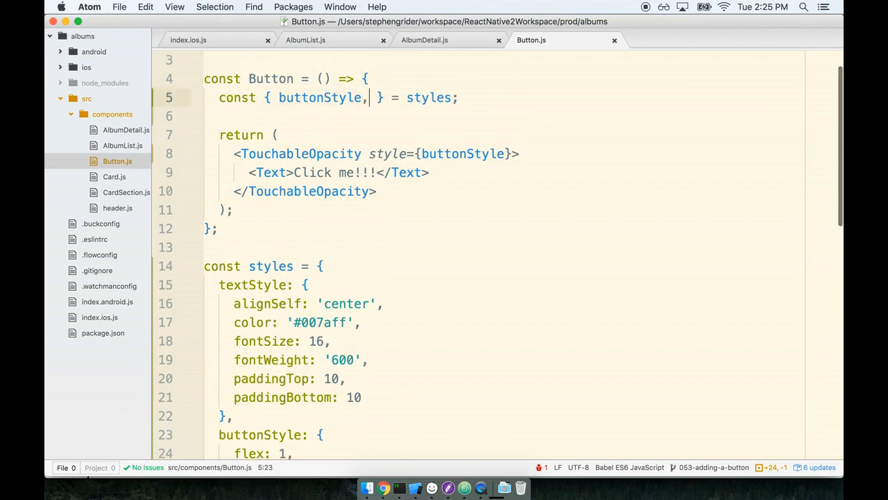
pyautogui.write('textSTyle')
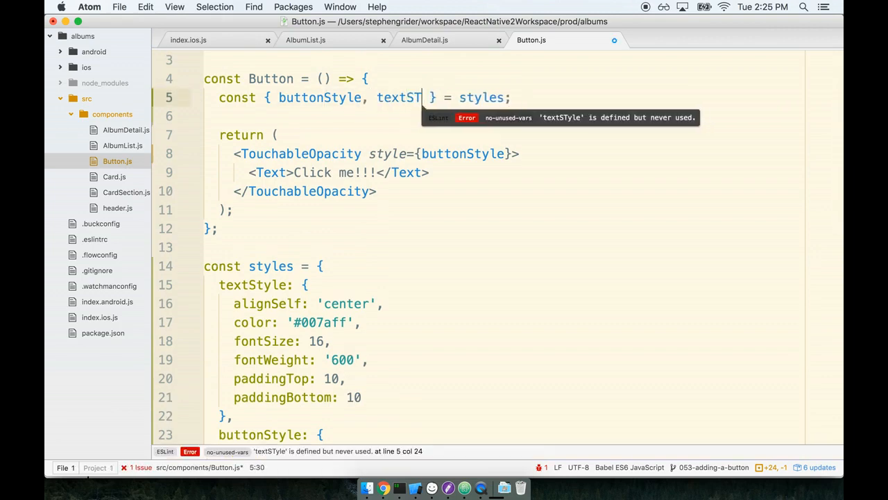
pyautogui.write('yle')
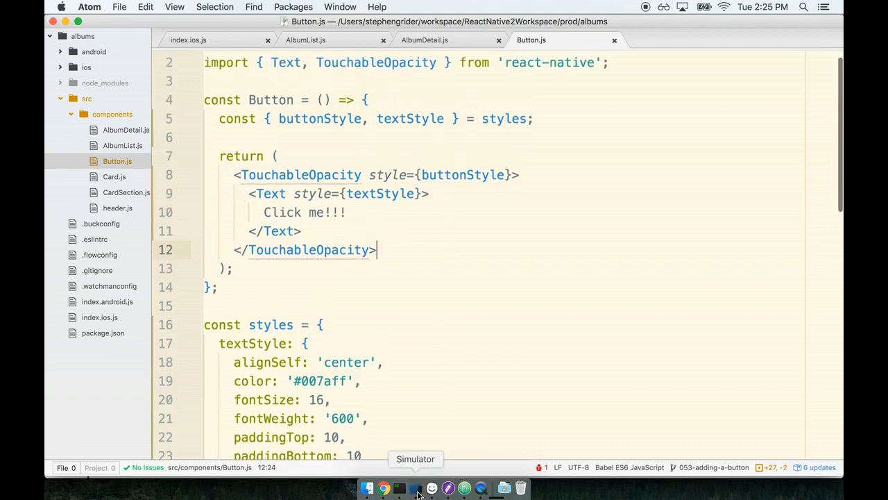
# In the Simulator, tap an album's 'Click me!!!' button and scroll the list to check styling
pyautogui.click(416, 488)
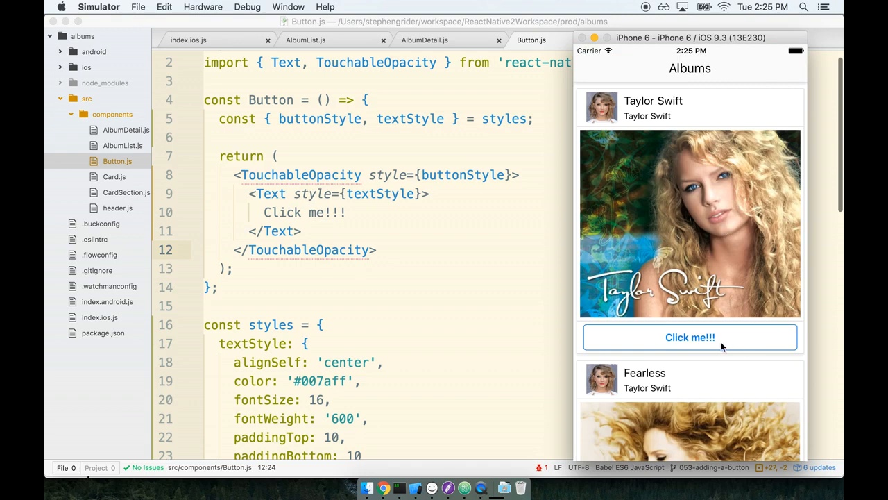
pyautogui.moveTo(659, 338)
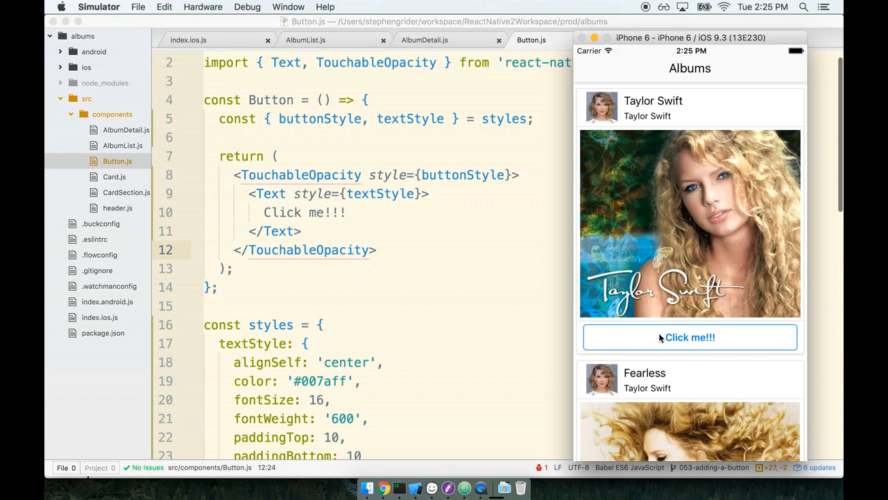
pyautogui.click(690, 337)
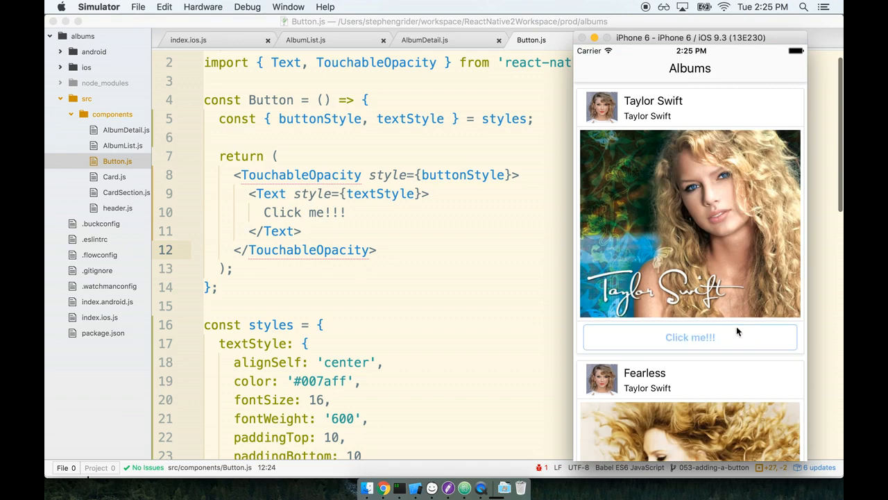
pyautogui.scroll(-3)
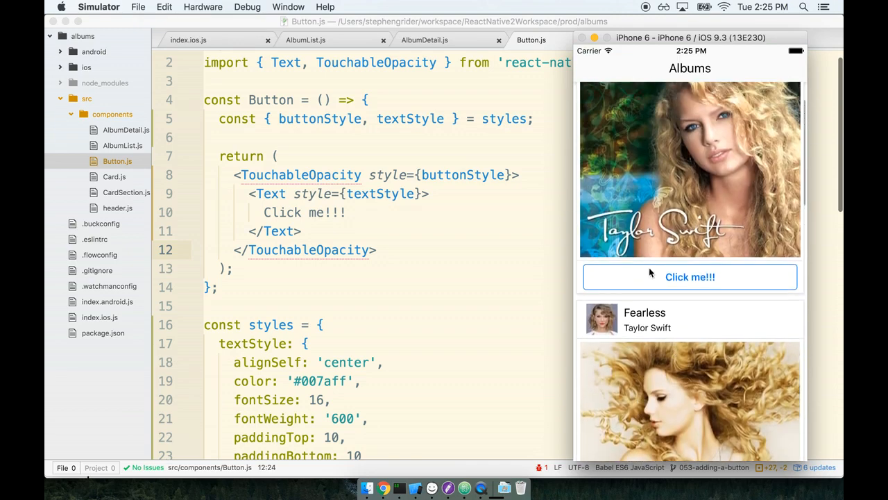
pyautogui.scroll(-3)
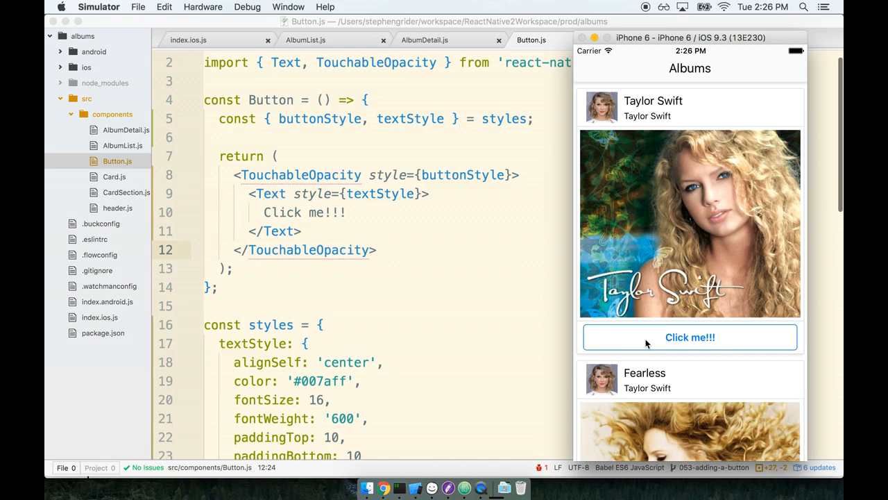
pyautogui.moveTo(694, 283)
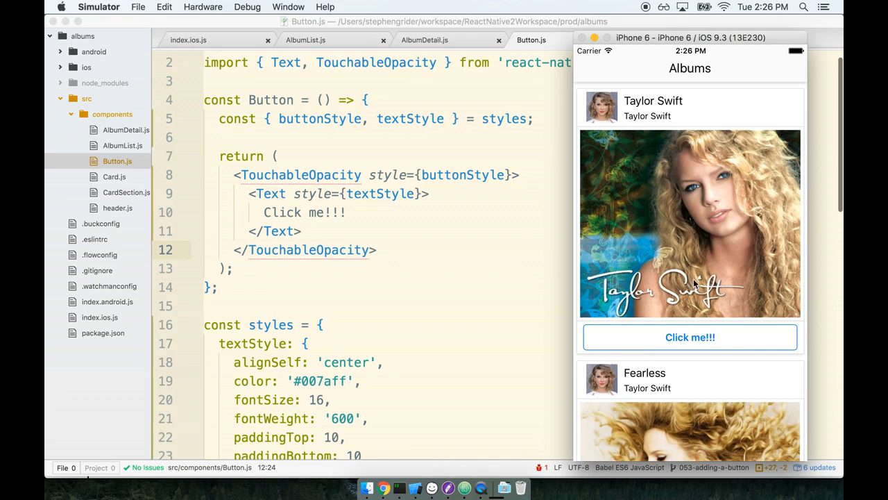
pyautogui.moveTo(651, 270)
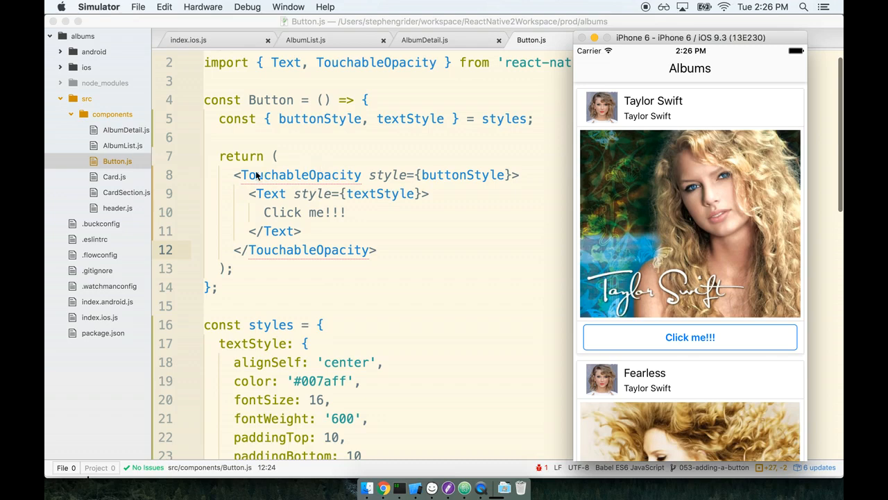
pyautogui.moveTo(305, 178)
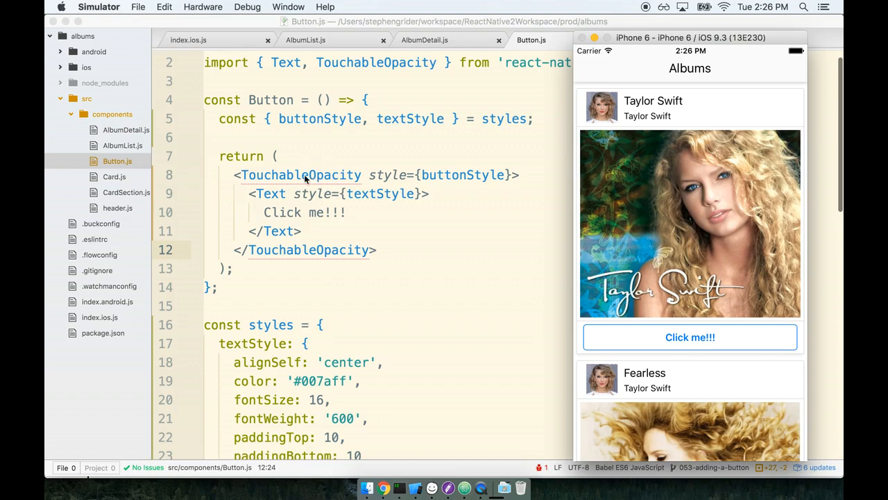
pyautogui.moveTo(412, 179)
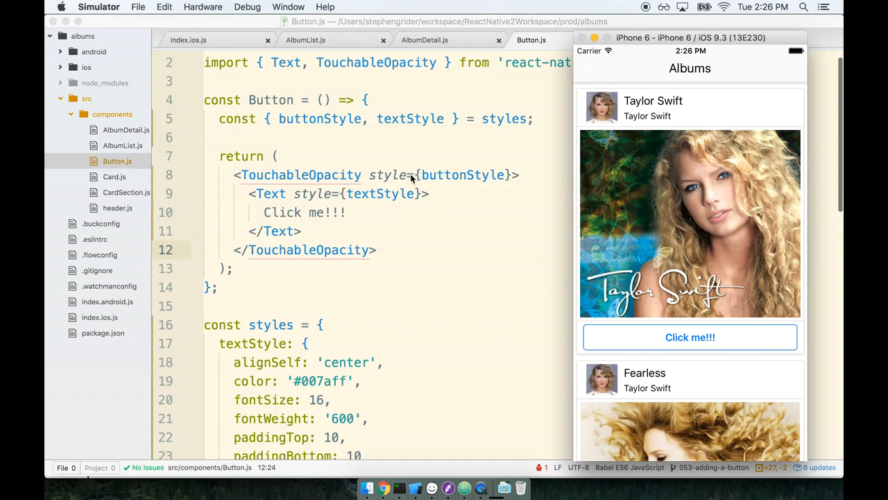
pyautogui.moveTo(600, 144)
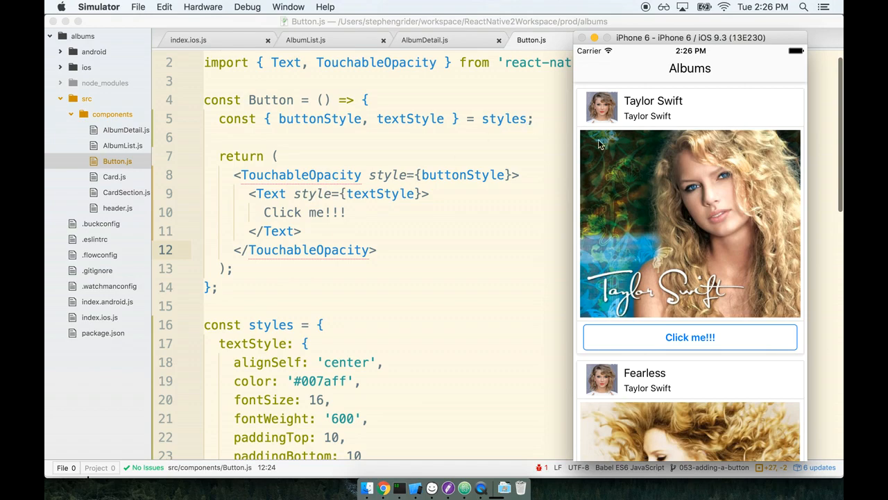